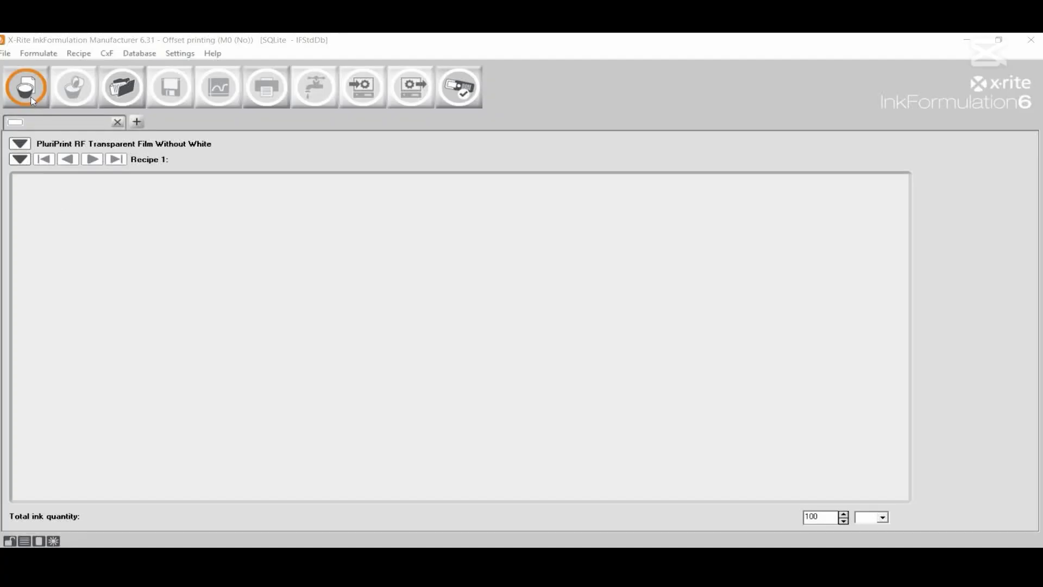
{"action": "mouse_move", "coordinate": [26, 95]}
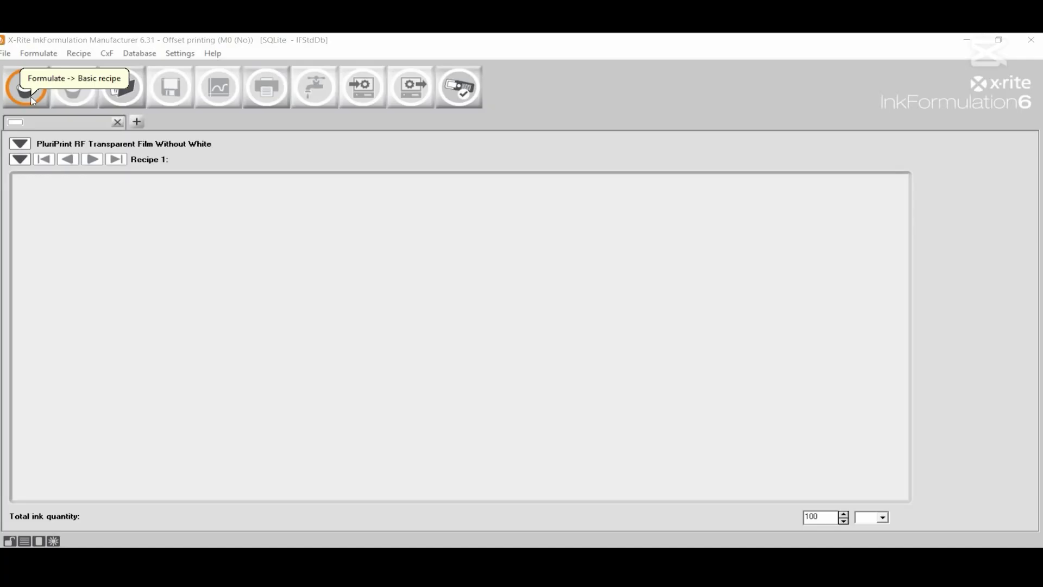
Start a new basic recipe formulation for the brown target, Lab 49.3/32.8/17.0
{"action": "left_click", "coordinate": [20, 89]}
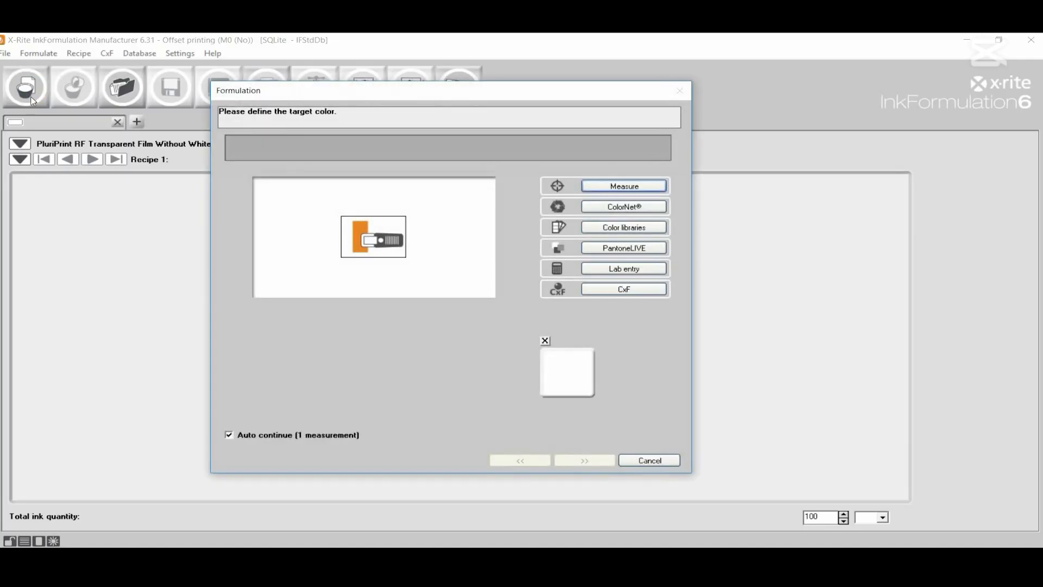
{"action": "mouse_move", "coordinate": [594, 190]}
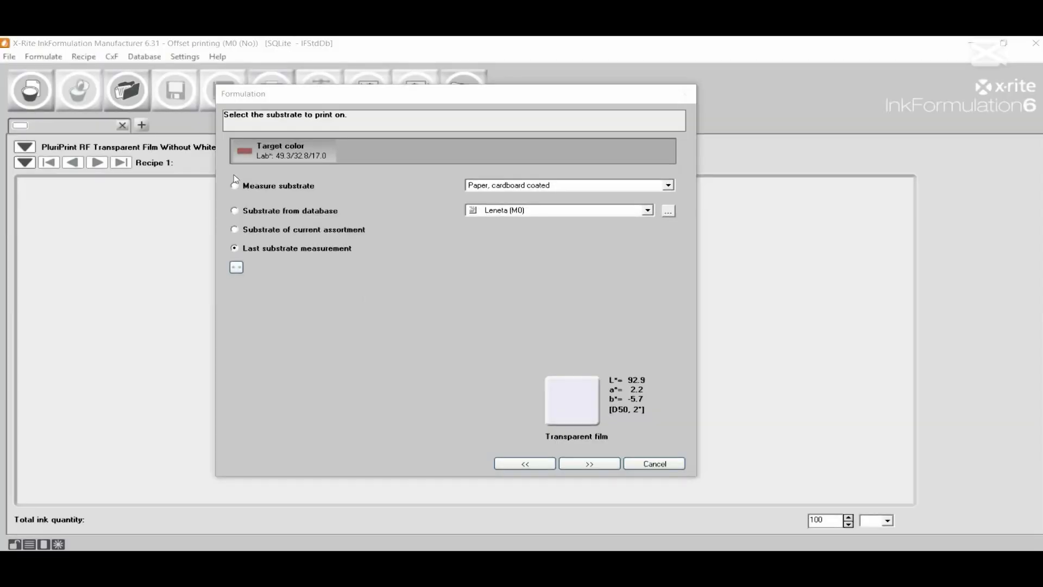
Measure the substrate as Transparent film, giving Lab 92.7/2.2/-5.7
{"action": "left_click", "coordinate": [234, 186]}
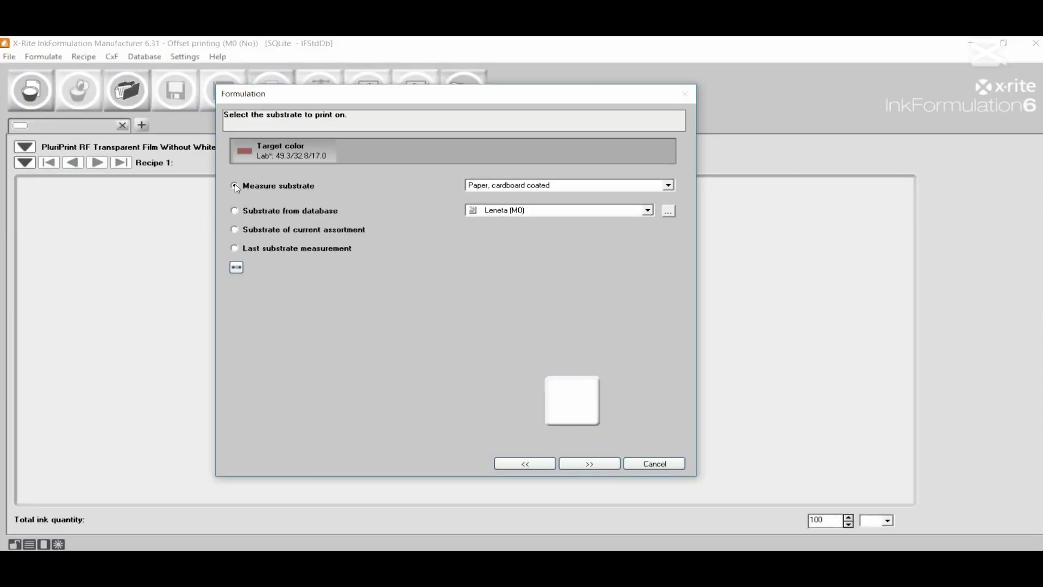
{"action": "left_click", "coordinate": [669, 185]}
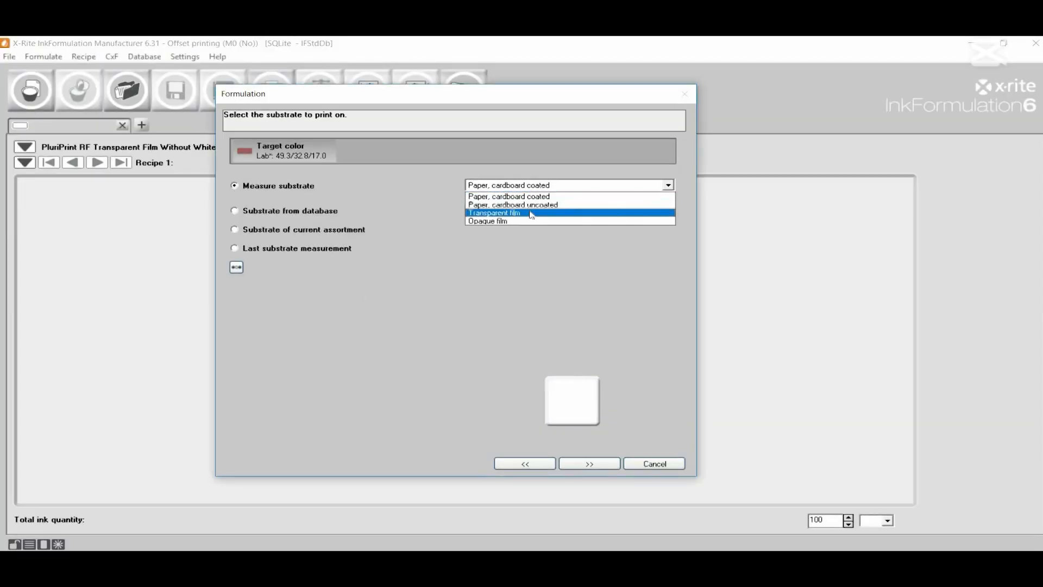
{"action": "left_click", "coordinate": [506, 213]}
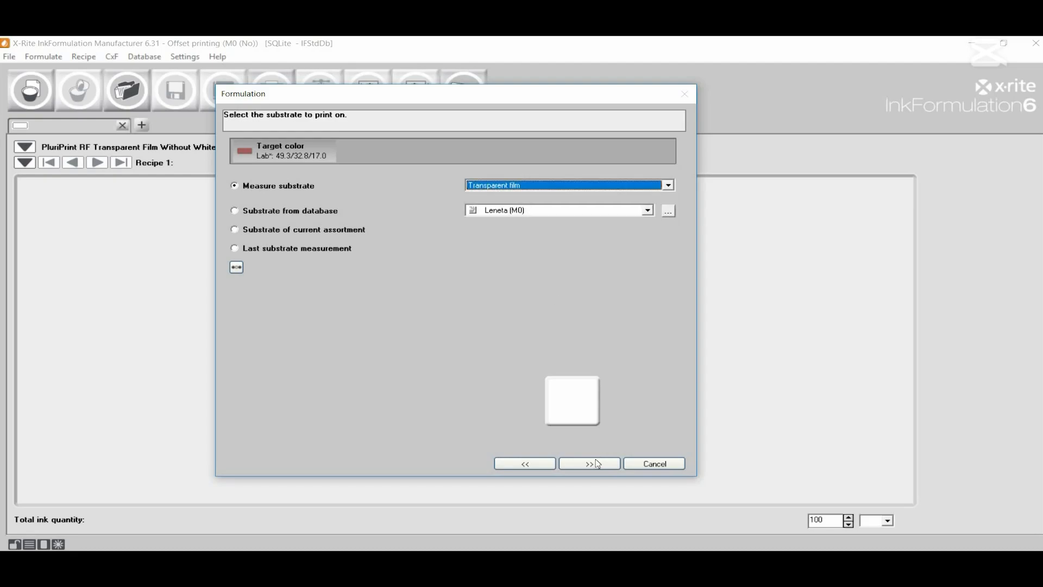
{"action": "left_click", "coordinate": [589, 463]}
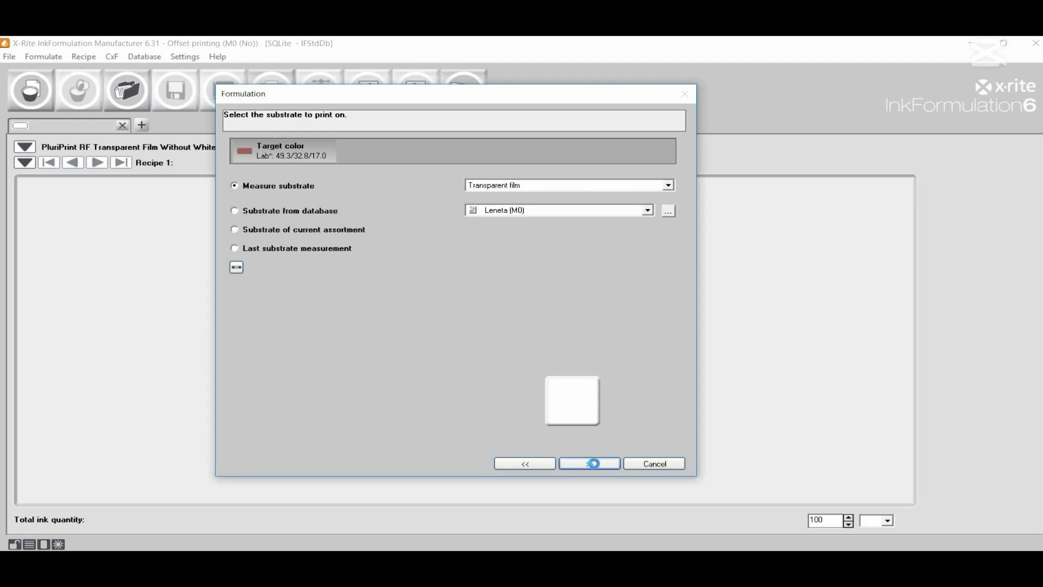
{"action": "left_click", "coordinate": [590, 463]}
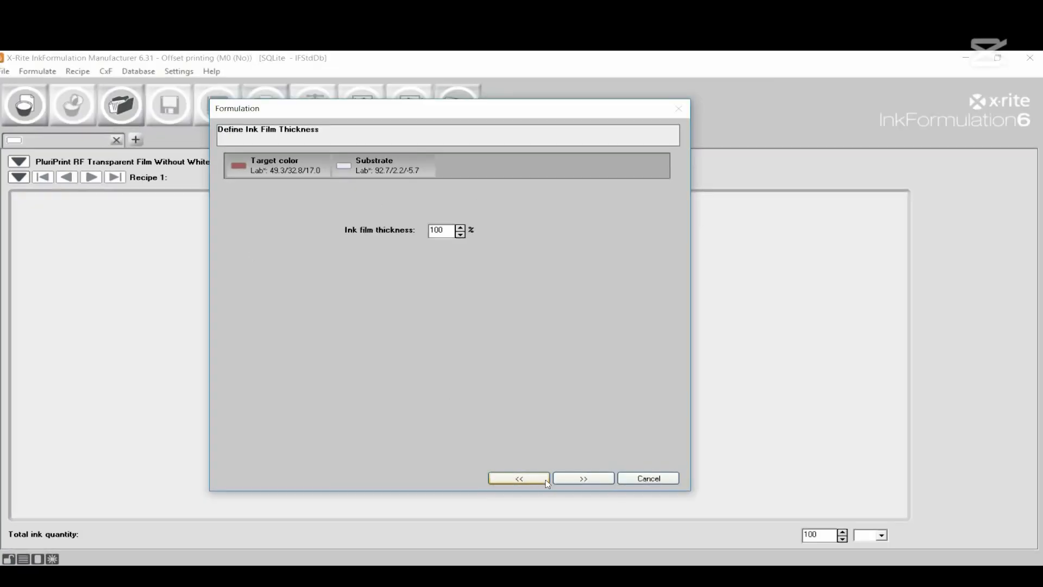
Keep 100% ink film thickness and leave ink leftovers enabled
{"action": "left_click", "coordinate": [583, 478]}
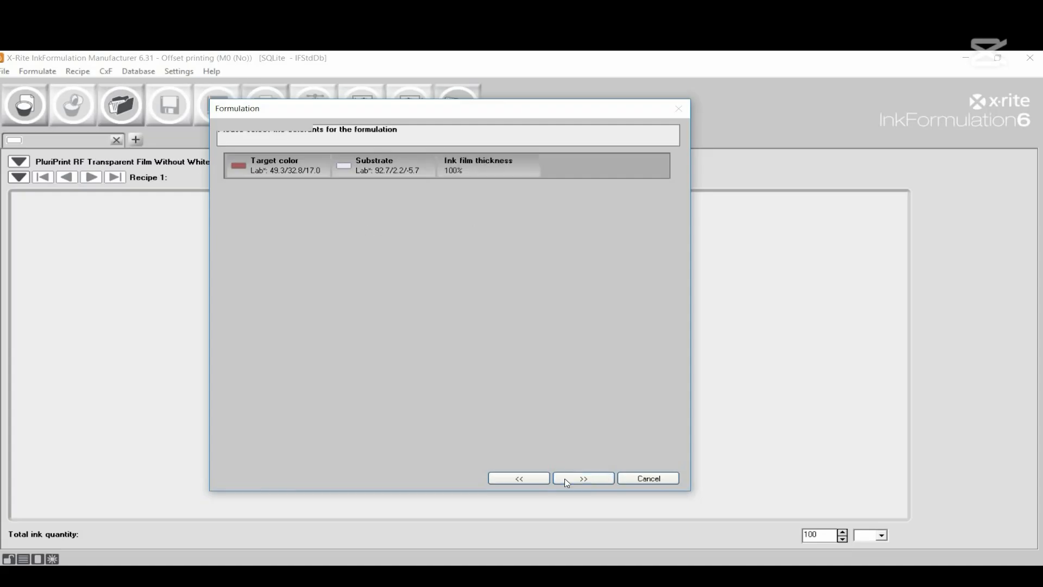
{"action": "left_click", "coordinate": [583, 478]}
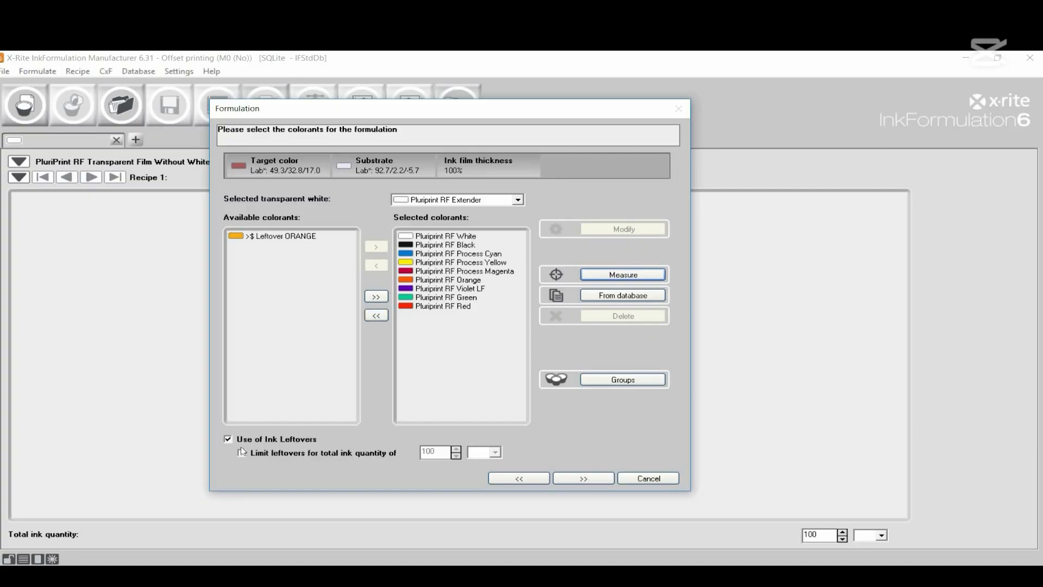
{"action": "left_click", "coordinate": [229, 439]}
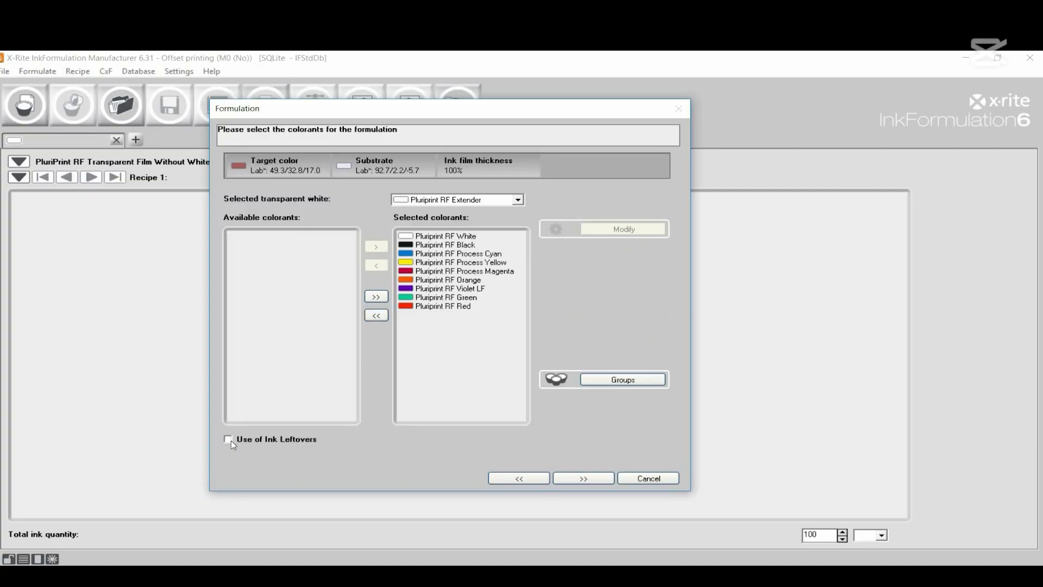
{"action": "left_click", "coordinate": [229, 439]}
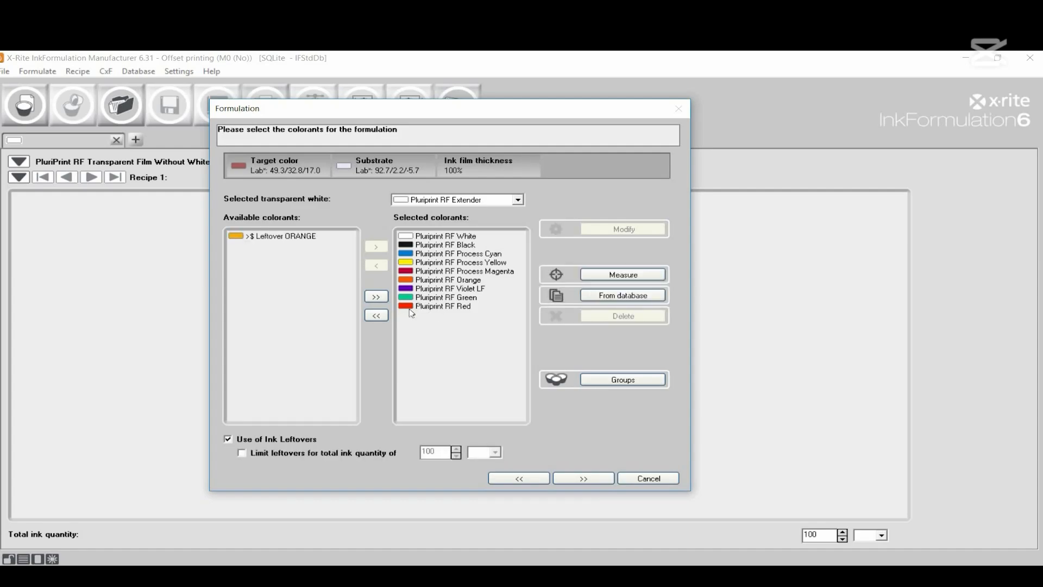
Replace the selected colorants with Pluriprint RF White, Black, Process Cyan, Yellow and Magenta
{"action": "left_click", "coordinate": [376, 315]}
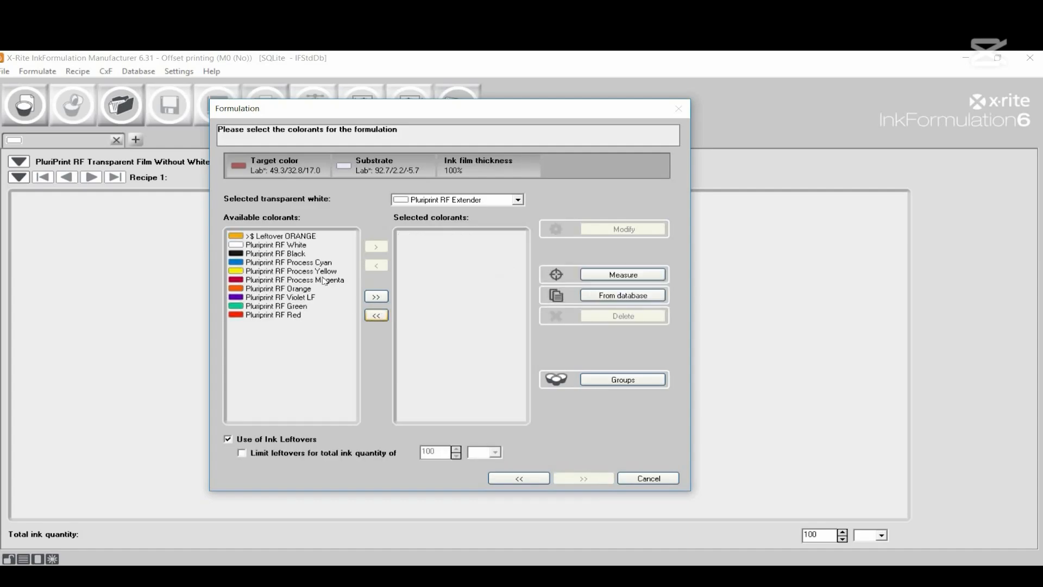
{"action": "left_click", "coordinate": [278, 245]}
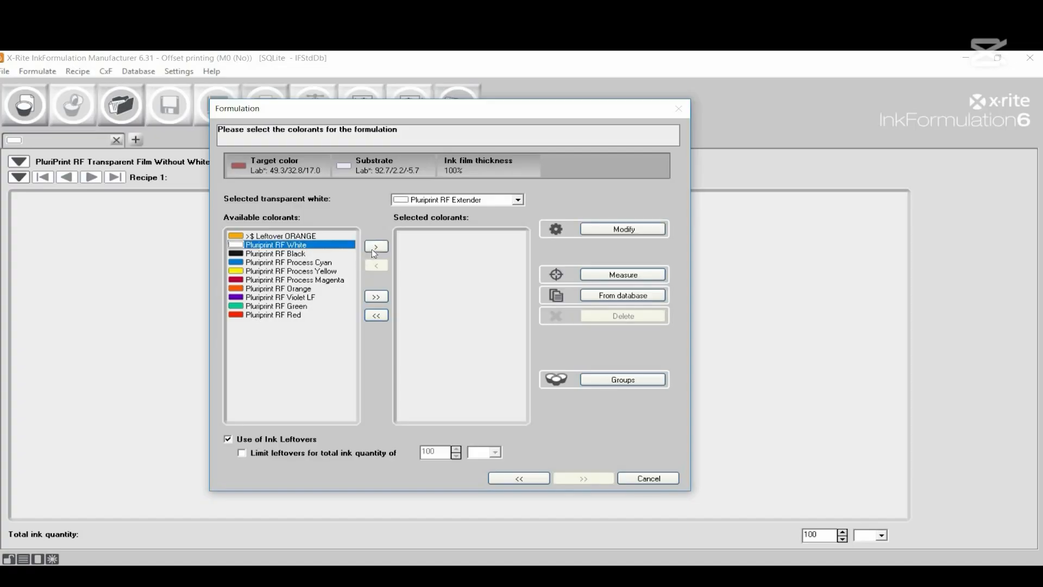
{"action": "left_click", "coordinate": [376, 246]}
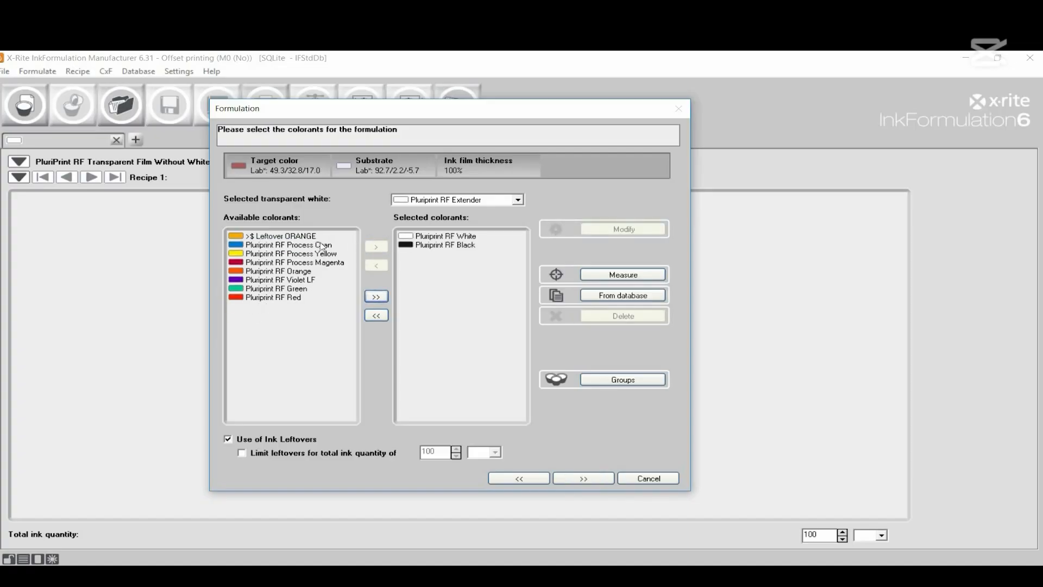
{"action": "left_click", "coordinate": [376, 246]}
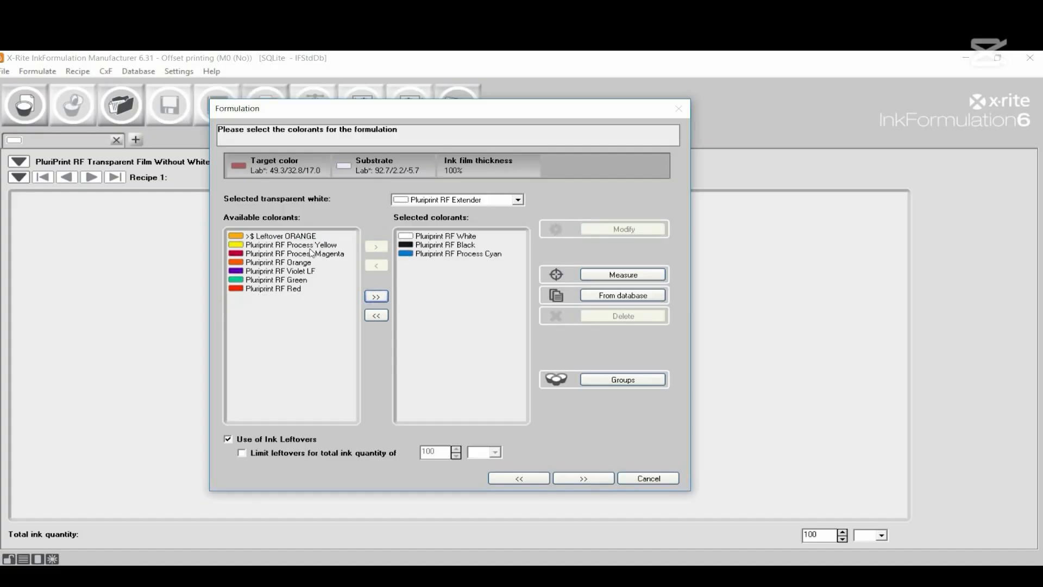
{"action": "left_click", "coordinate": [376, 246]}
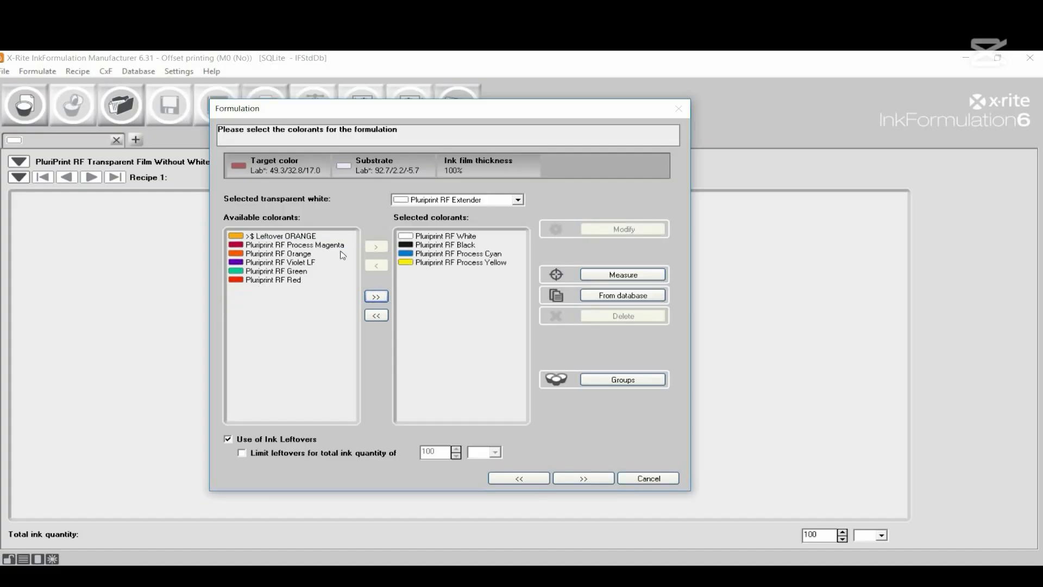
{"action": "left_click", "coordinate": [296, 245]}
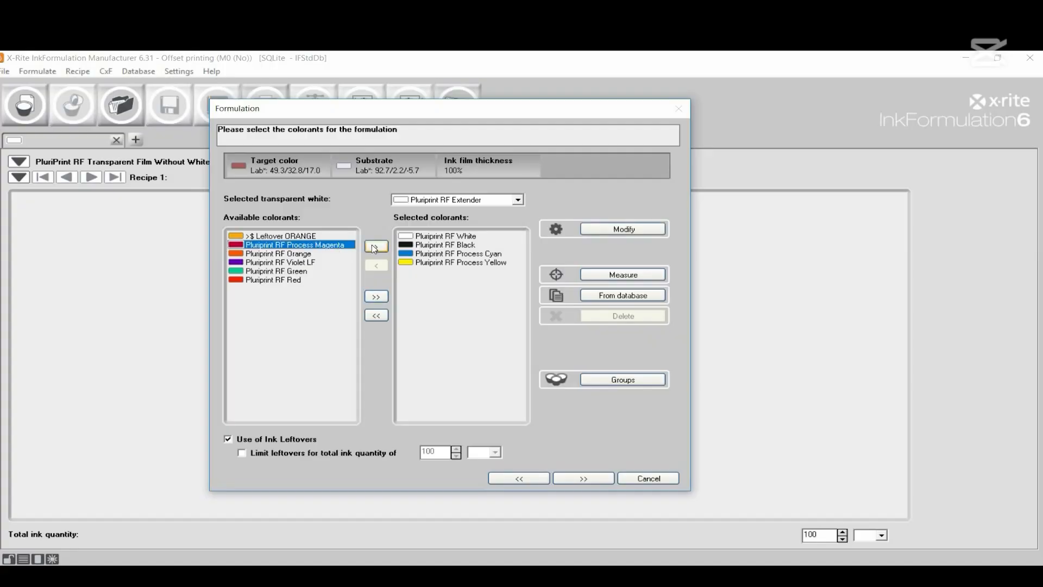
{"action": "left_click", "coordinate": [376, 247]}
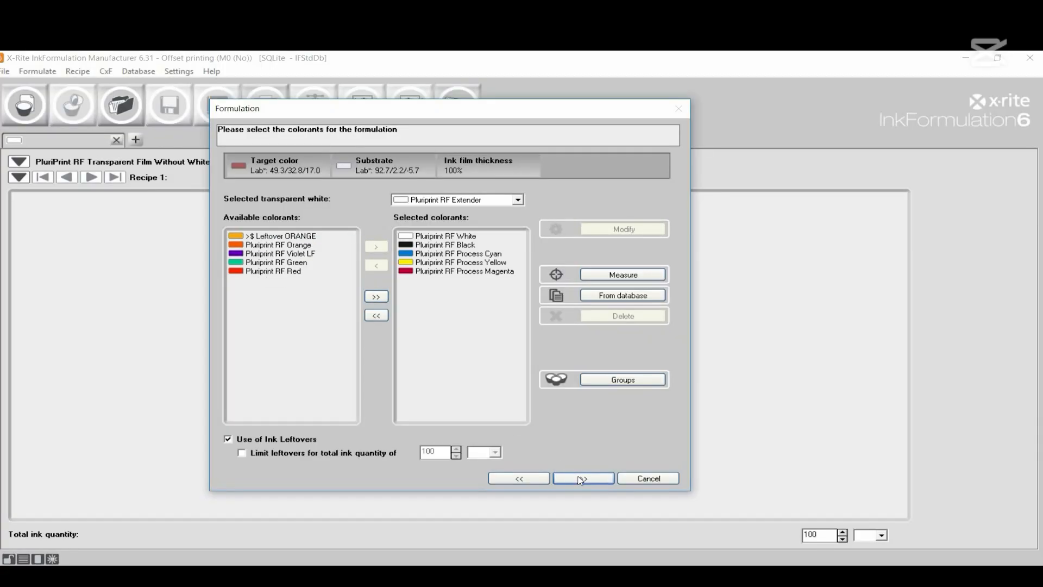
{"action": "left_click", "coordinate": [583, 479]}
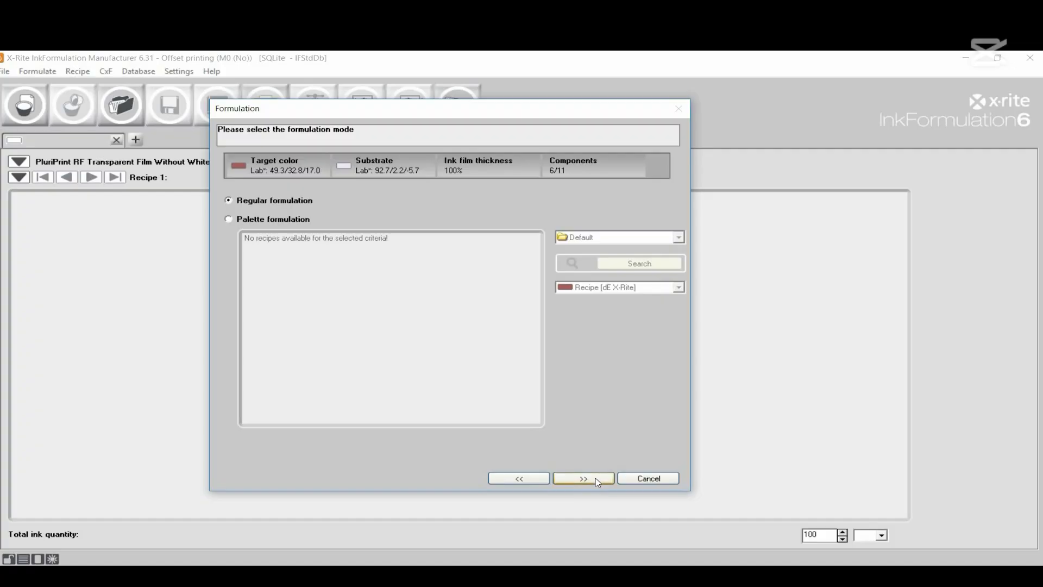
Calculate regular recipes (four candidates, best dE 2.61), then return to colorant selection
{"action": "left_click", "coordinate": [583, 478]}
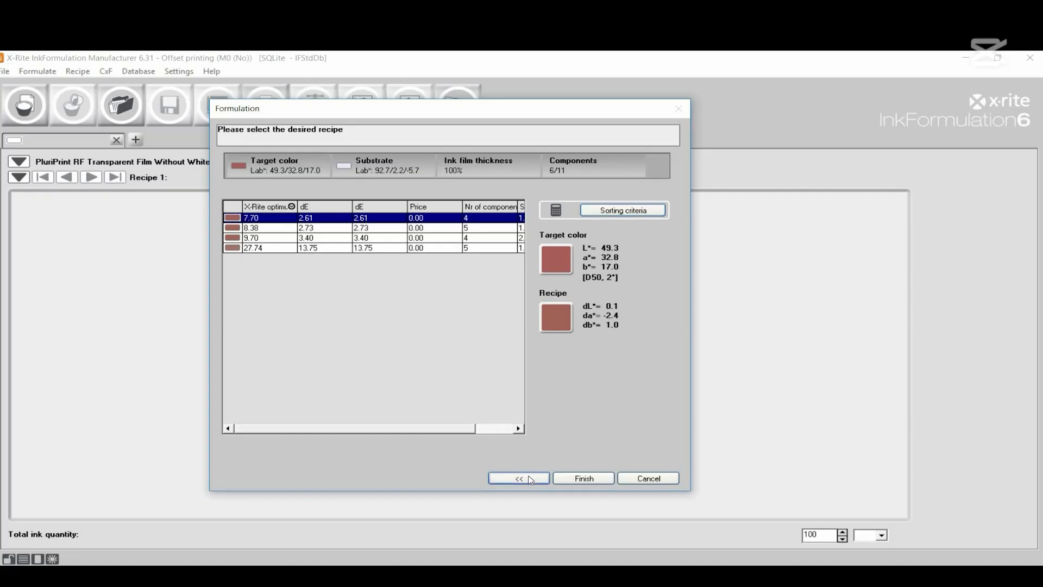
{"action": "left_click", "coordinate": [518, 478]}
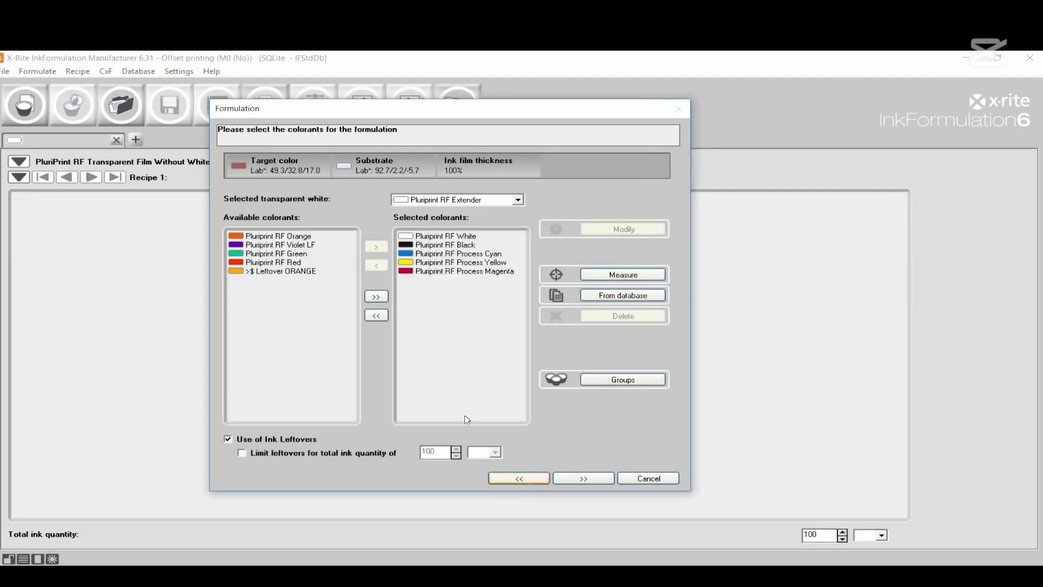
Remove Leftover ORANGE, recalculate, and accept the top recipe (dE 0.1, PASS) as Recipe 1
{"action": "left_click", "coordinate": [376, 297]}
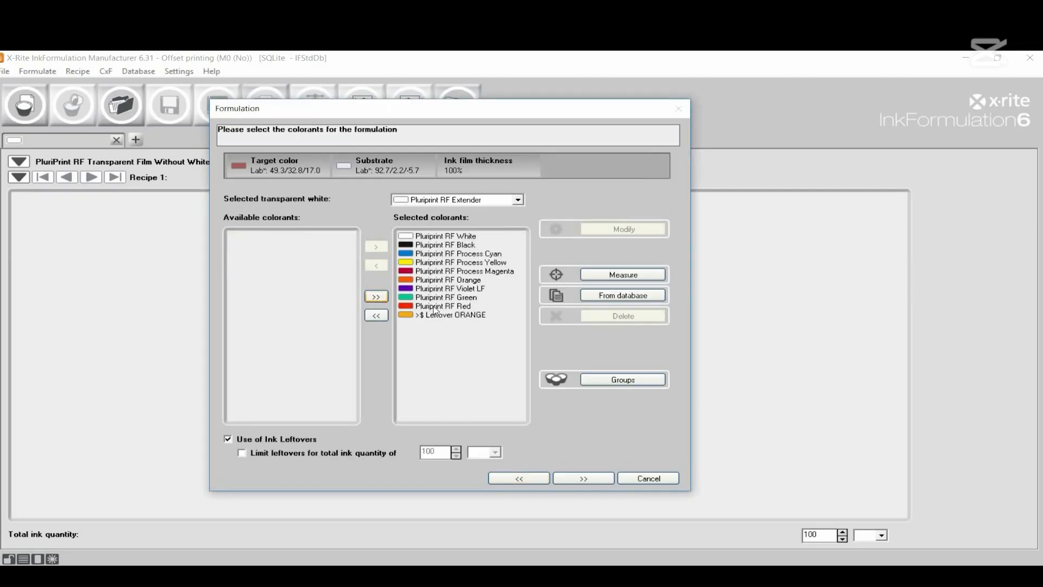
{"action": "left_click", "coordinate": [455, 315]}
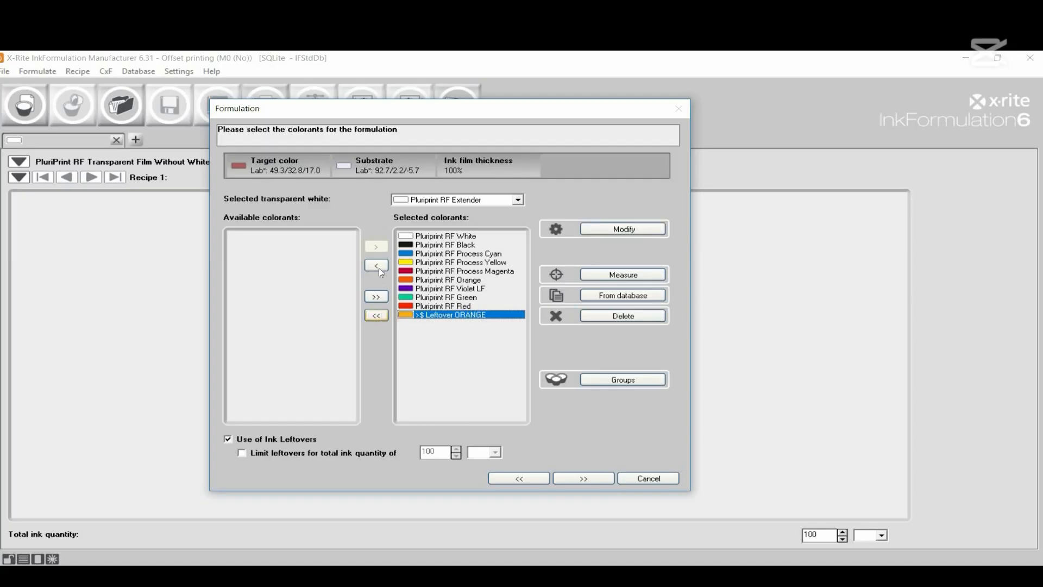
{"action": "left_click", "coordinate": [376, 264]}
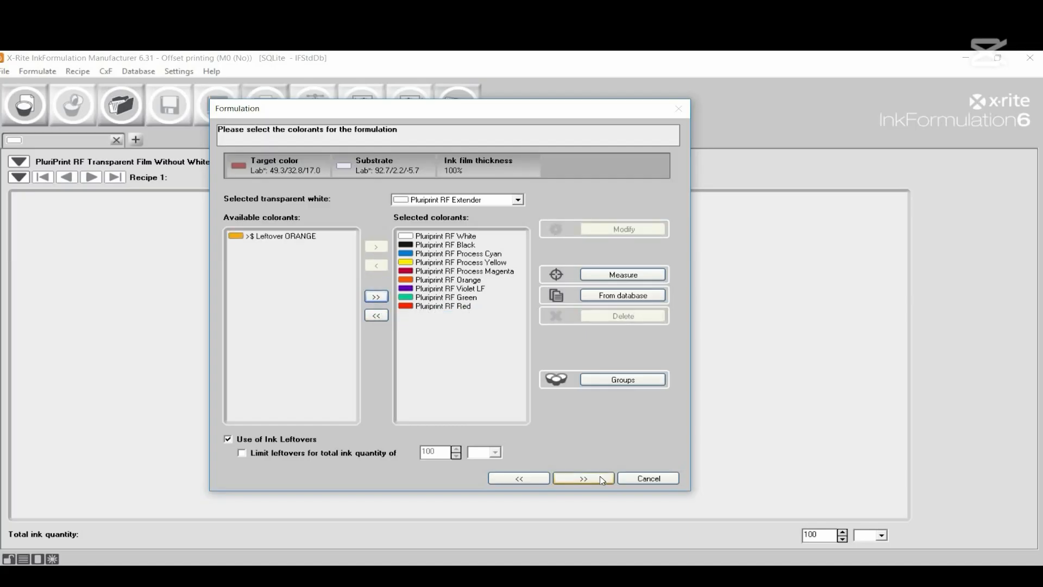
{"action": "left_click", "coordinate": [583, 478]}
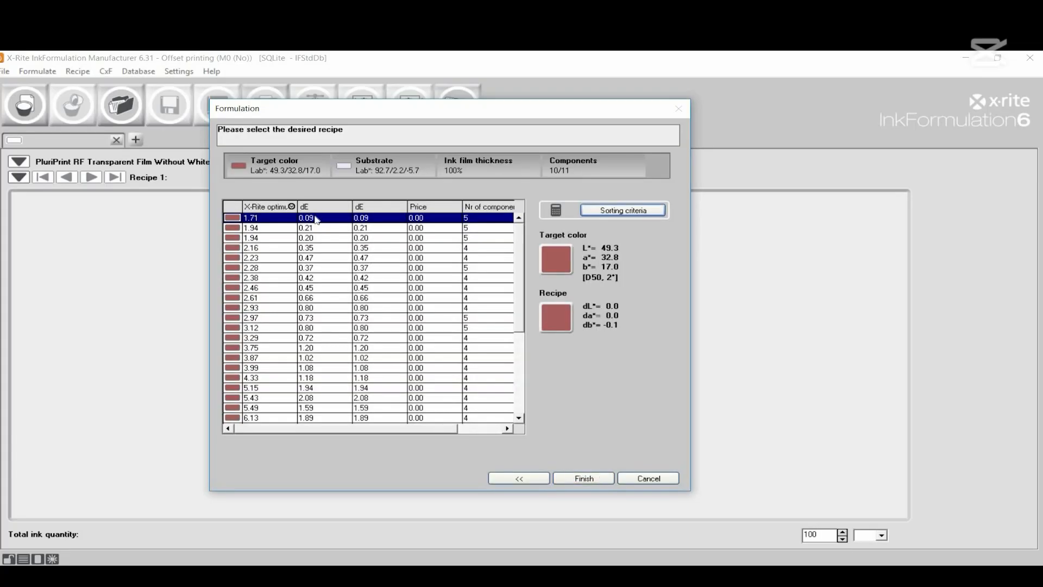
{"action": "mouse_move", "coordinate": [562, 446]}
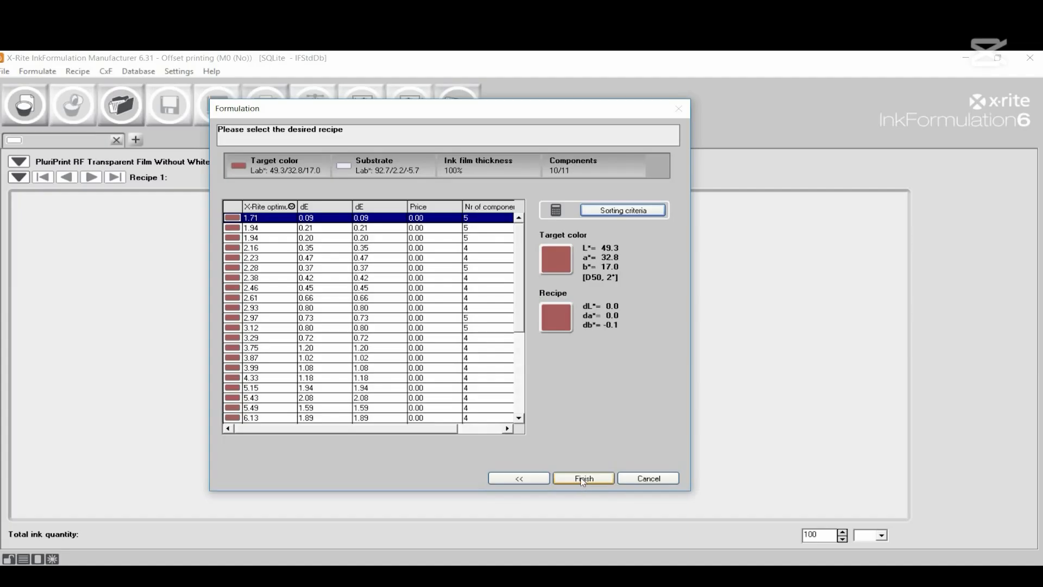
{"action": "left_click", "coordinate": [583, 478]}
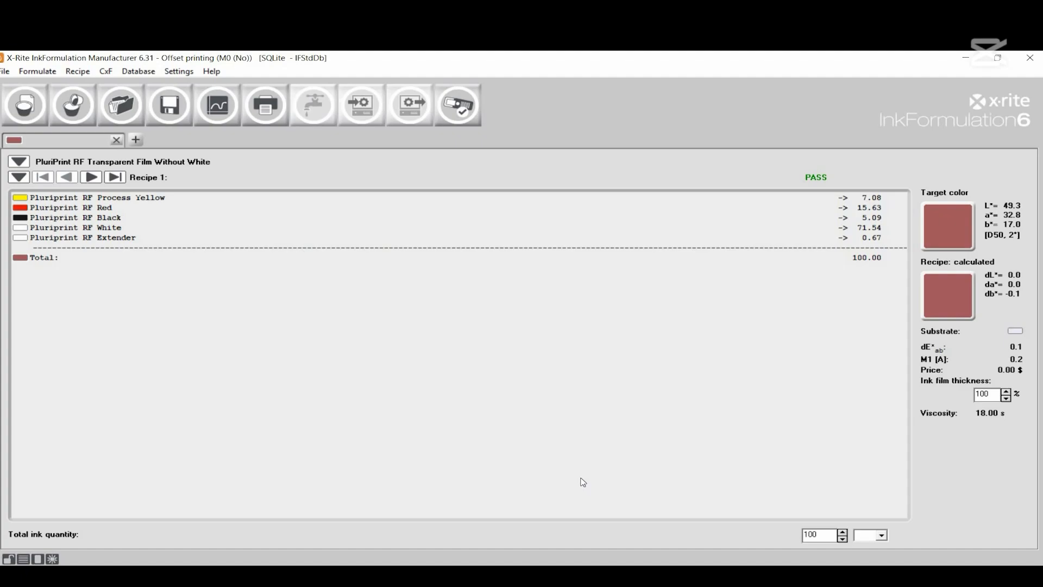
{"action": "mouse_move", "coordinate": [290, 362]}
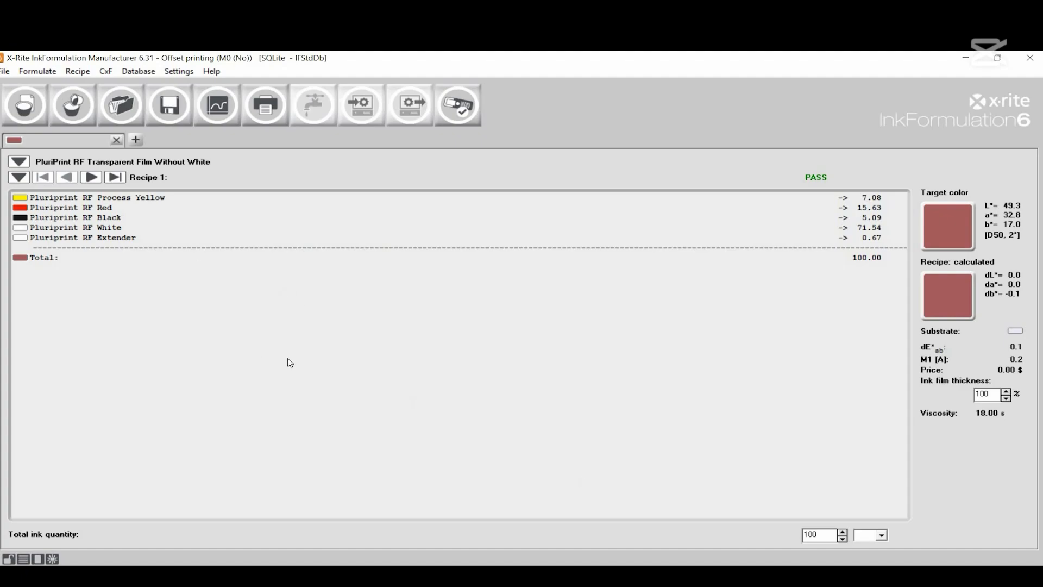
Browse the alternative recipes and stop on Recipe 6 (Orange, Process Cyan, Red, White, Extender, dE 0.4)
{"action": "left_click", "coordinate": [91, 177]}
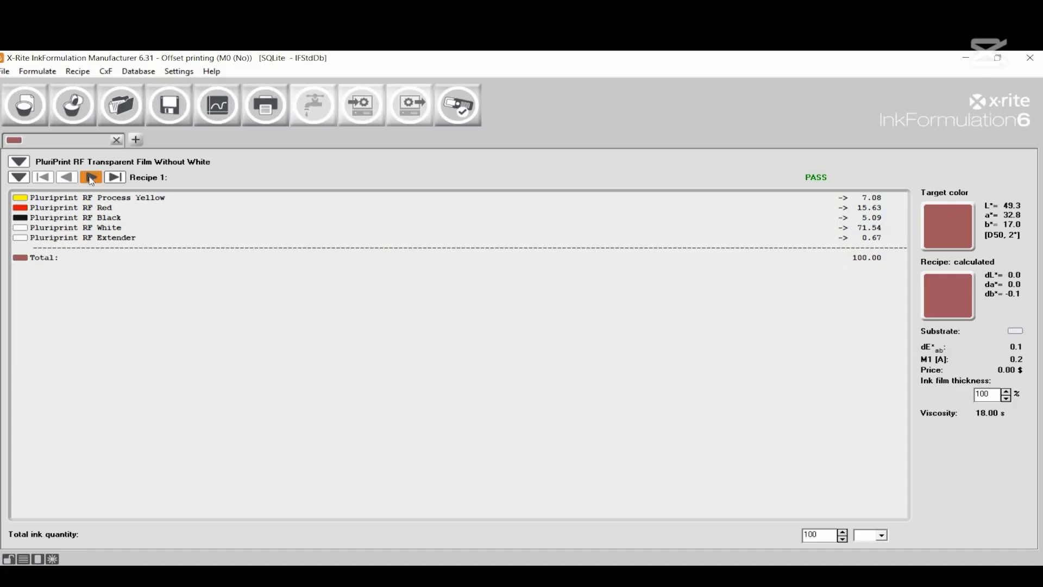
{"action": "left_click", "coordinate": [114, 177]}
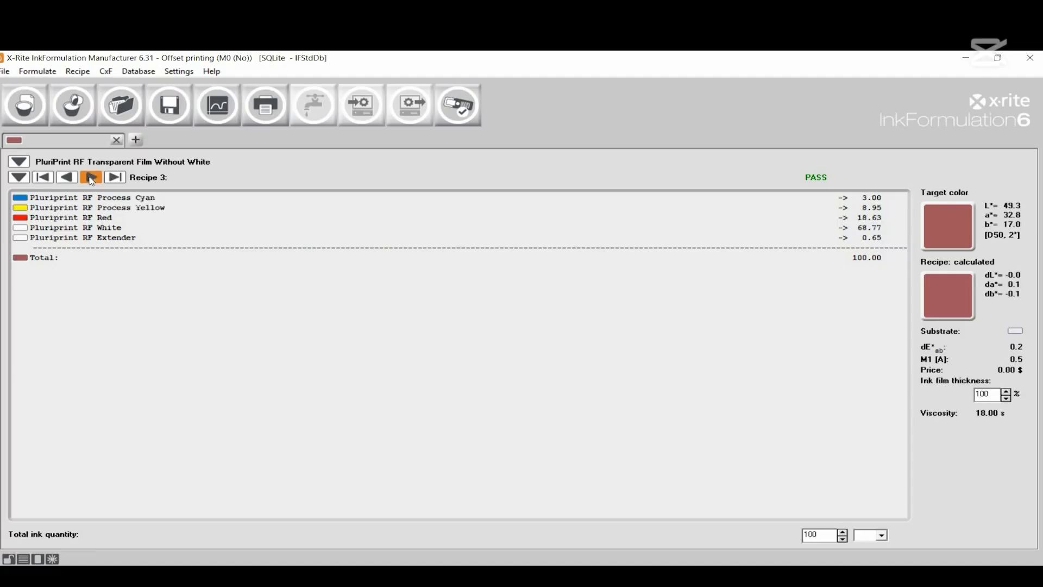
{"action": "left_click", "coordinate": [90, 177]}
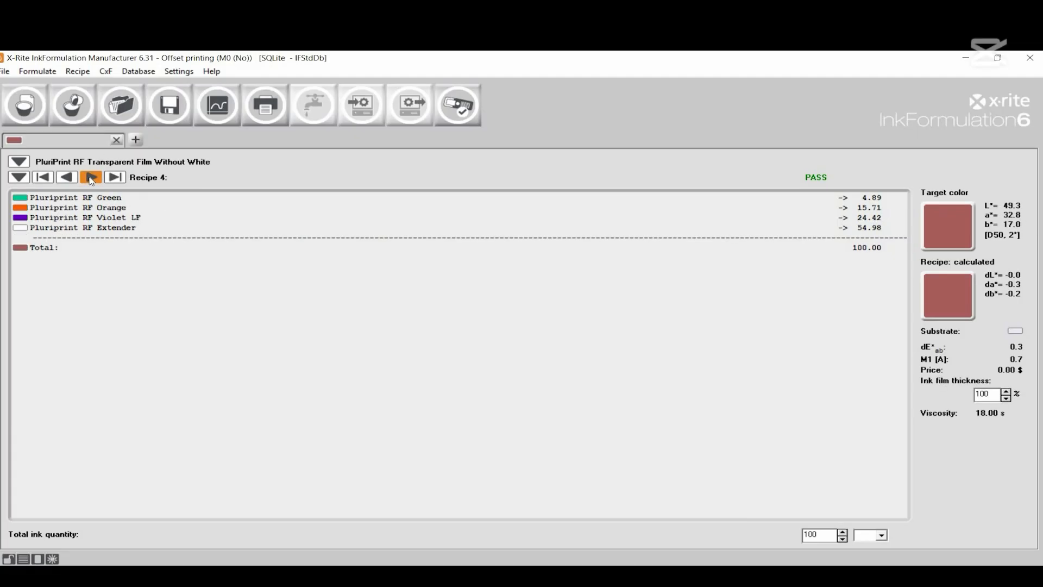
{"action": "left_click", "coordinate": [91, 177]}
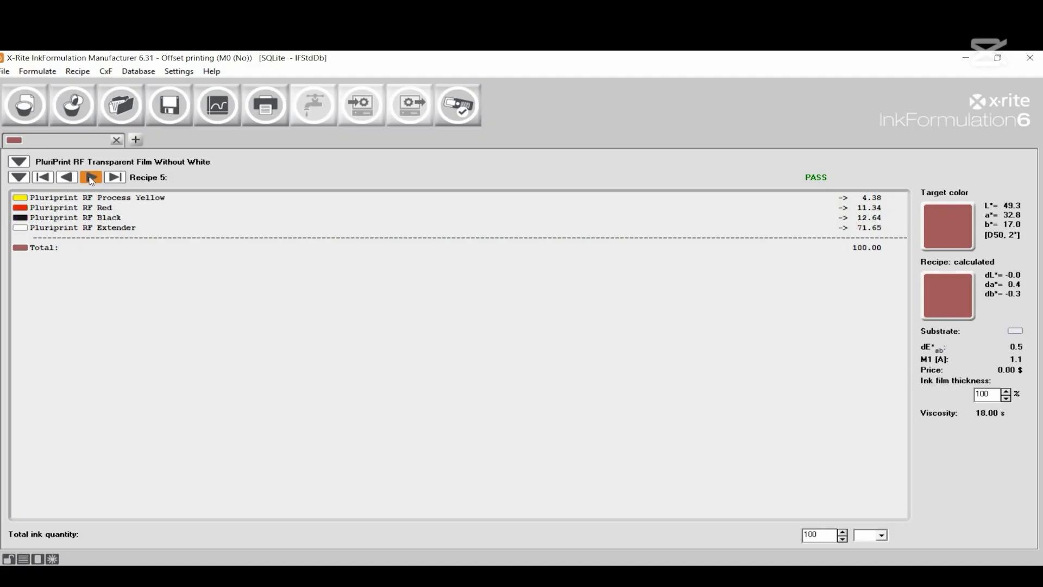
{"action": "left_click", "coordinate": [90, 177]}
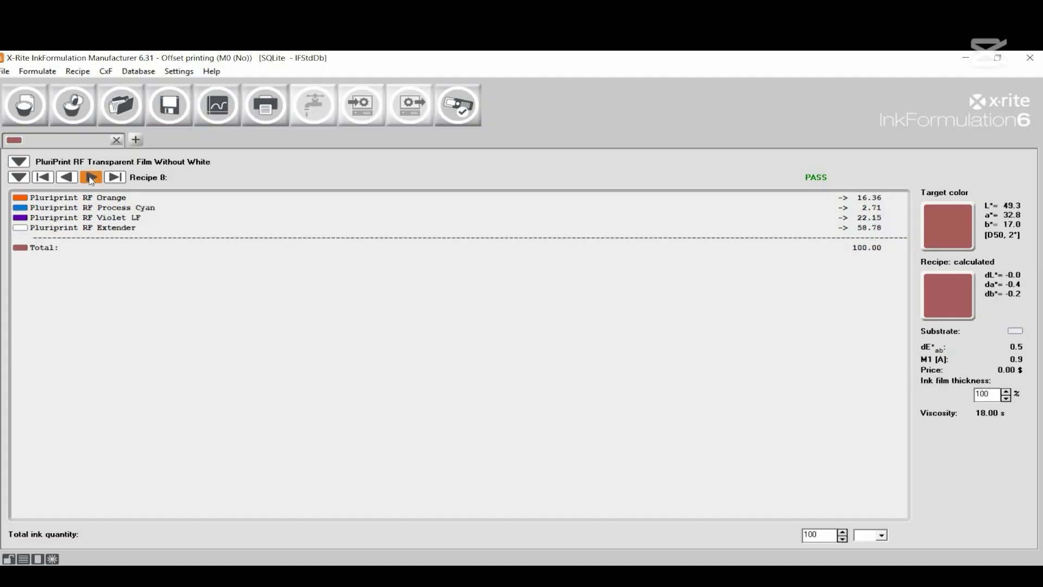
{"action": "left_click", "coordinate": [91, 177]}
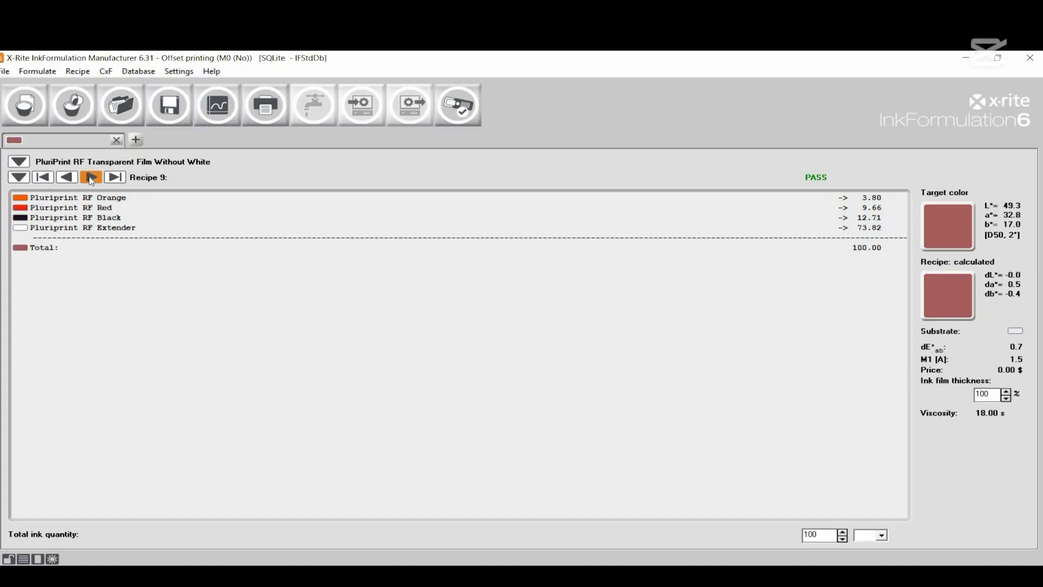
{"action": "left_click", "coordinate": [91, 177]}
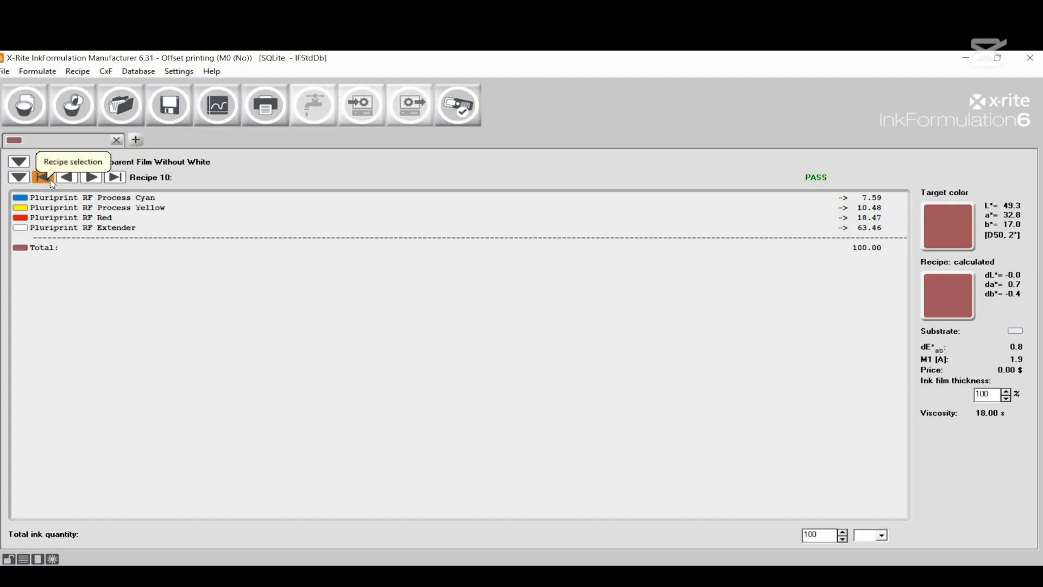
{"action": "left_click", "coordinate": [66, 177]}
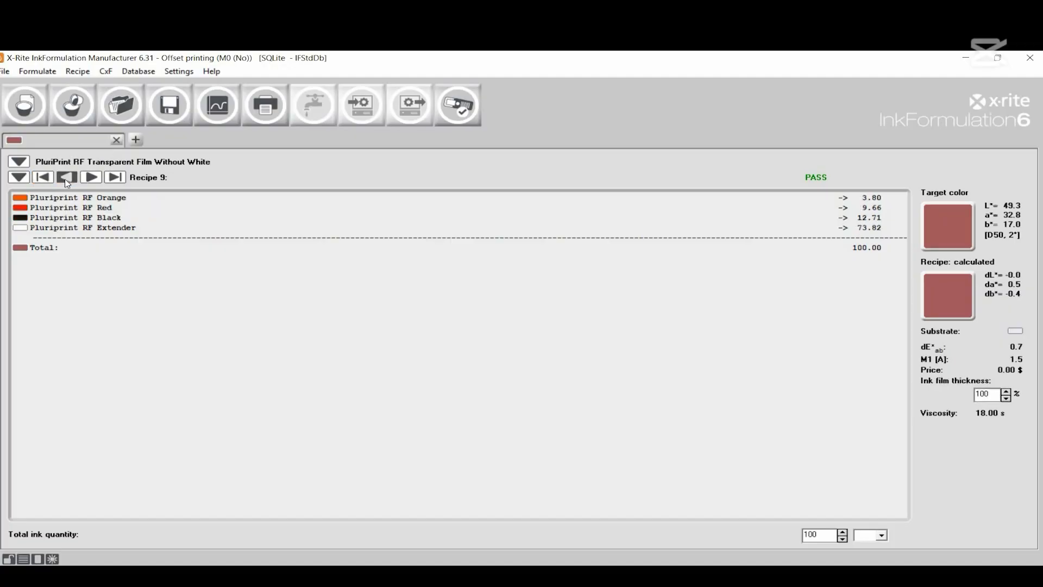
{"action": "left_click", "coordinate": [66, 177]}
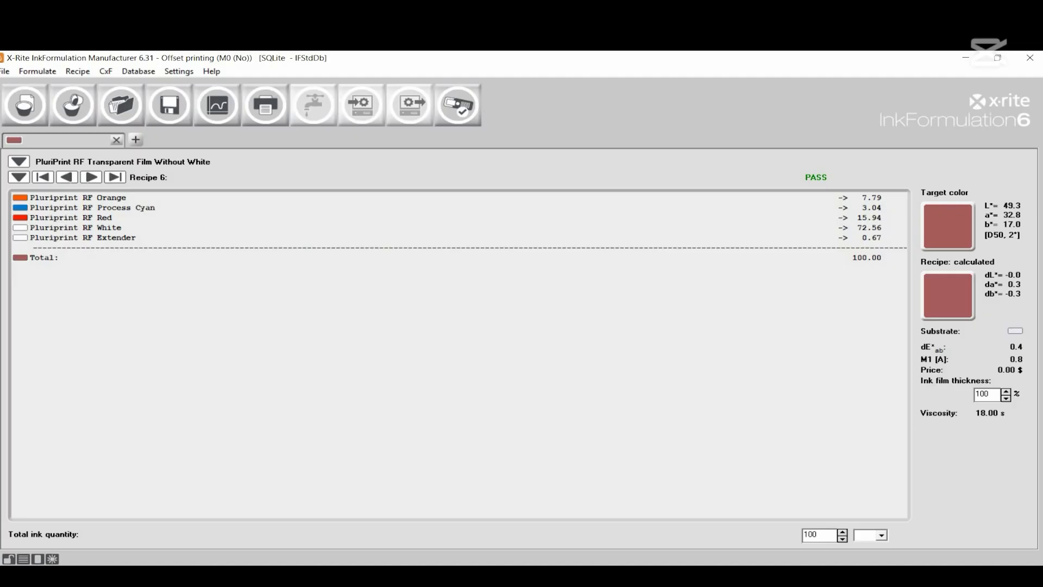
{"action": "mouse_move", "coordinate": [826, 371]}
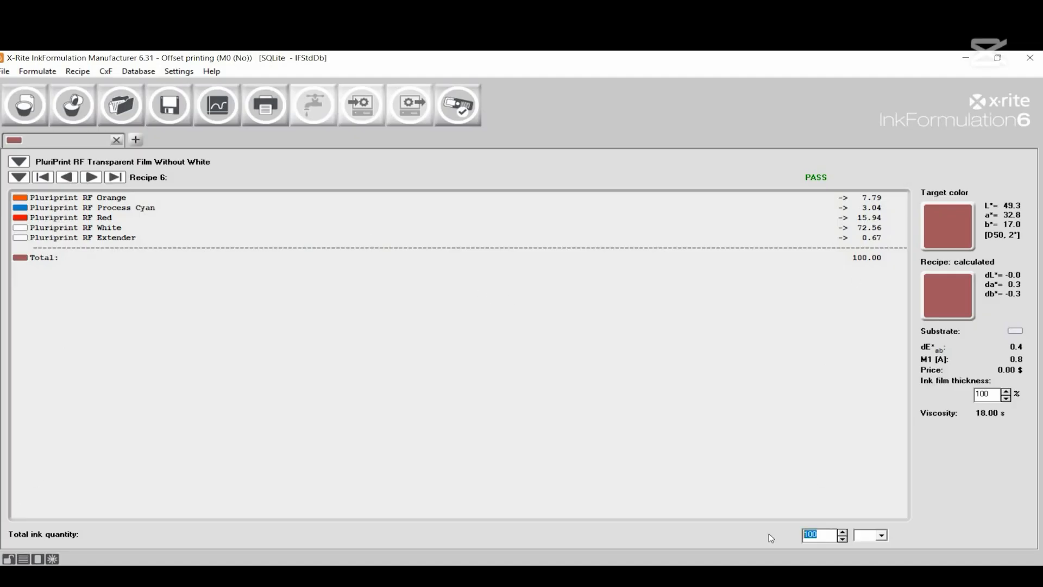
Set the total ink quantity of Recipe 6 to 10 g
{"action": "type", "text": "10"}
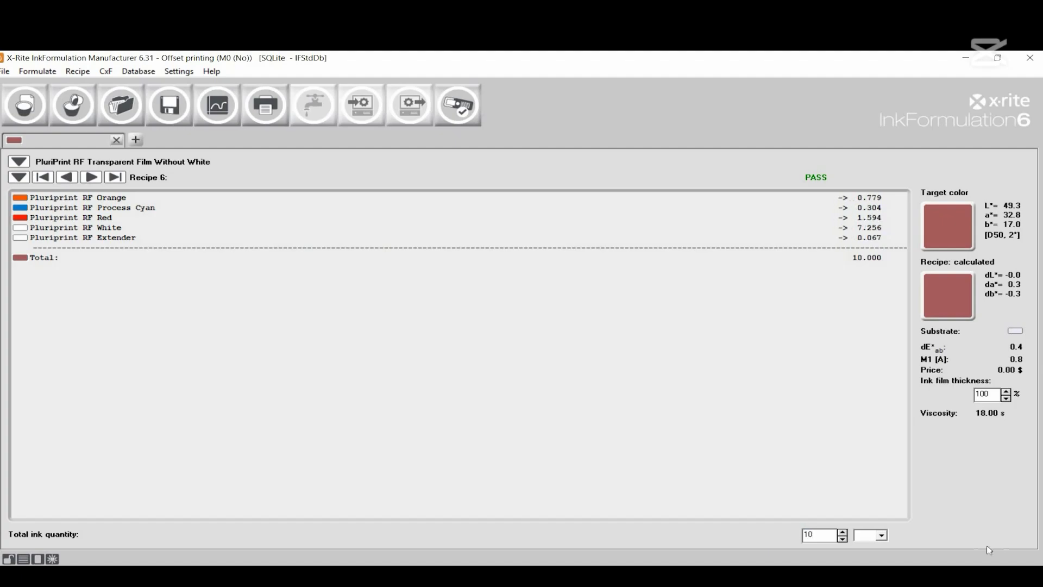
{"action": "left_click", "coordinate": [882, 535]}
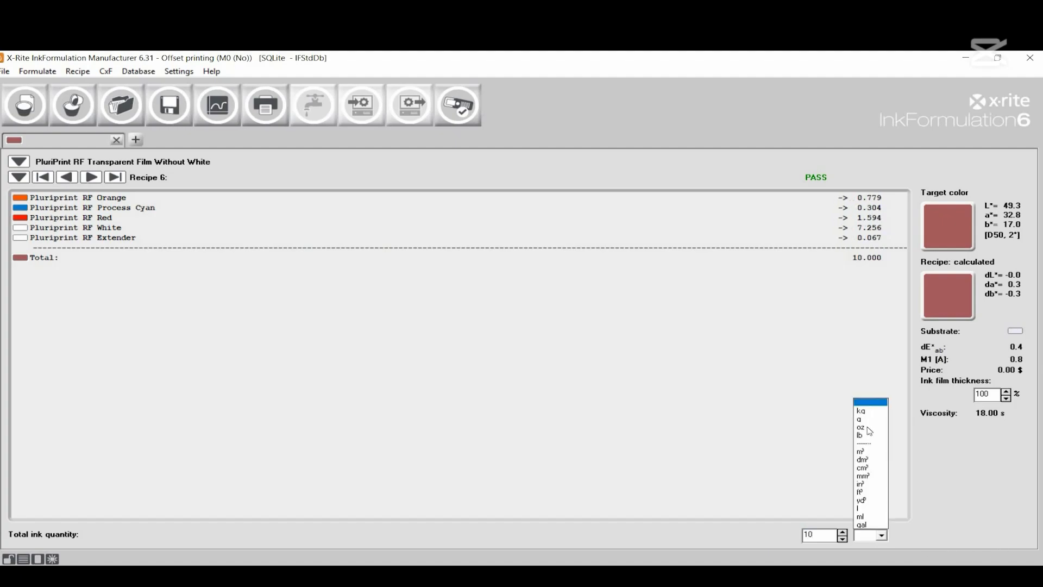
{"action": "left_click", "coordinate": [859, 418]}
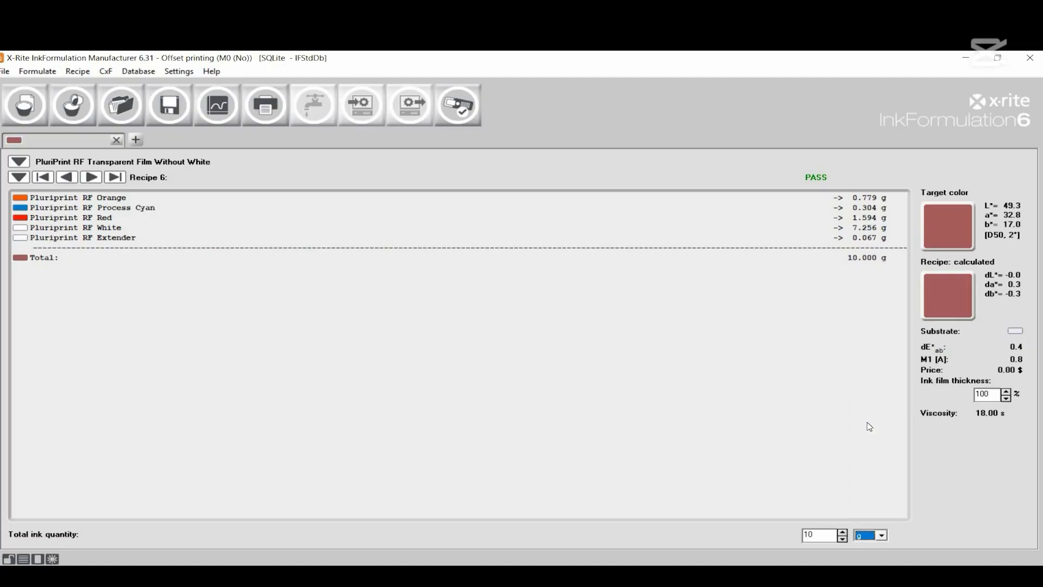
{"action": "mouse_move", "coordinate": [792, 196]}
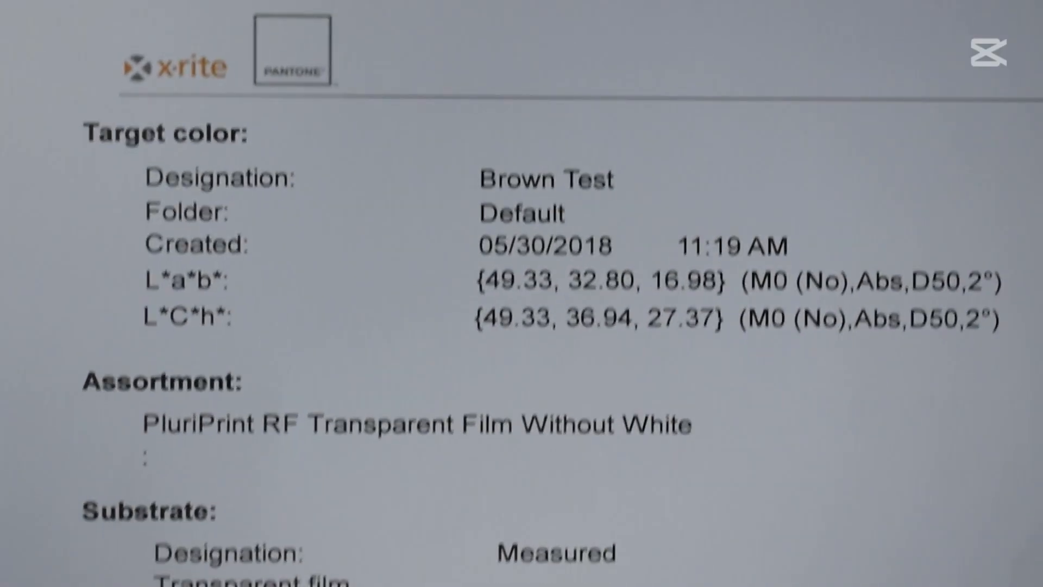
Scroll down to review the printed Brown Test recipe report
{"action": "scroll", "scroll_direction": "down", "scroll_amount": 3}
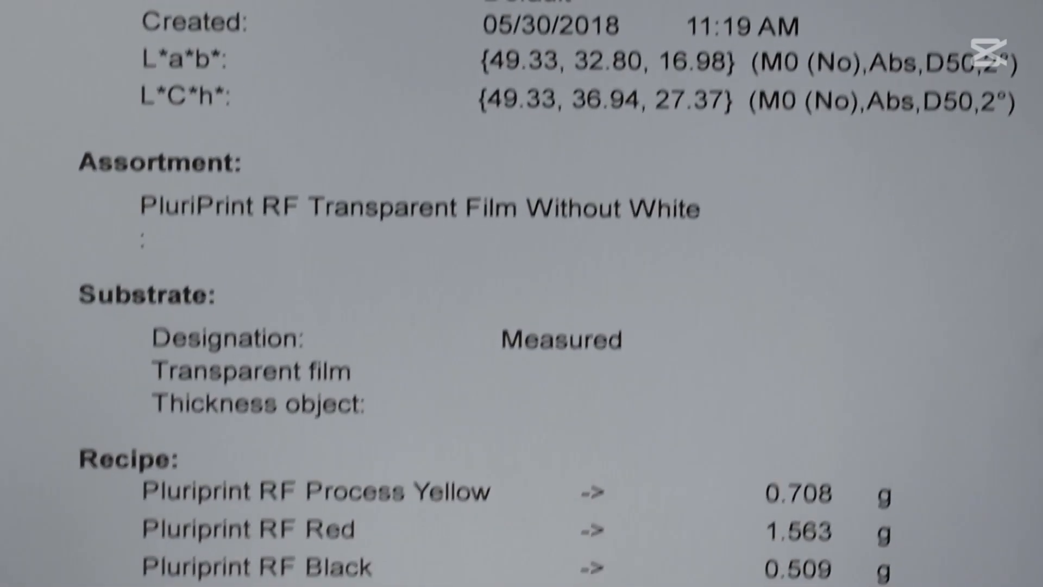